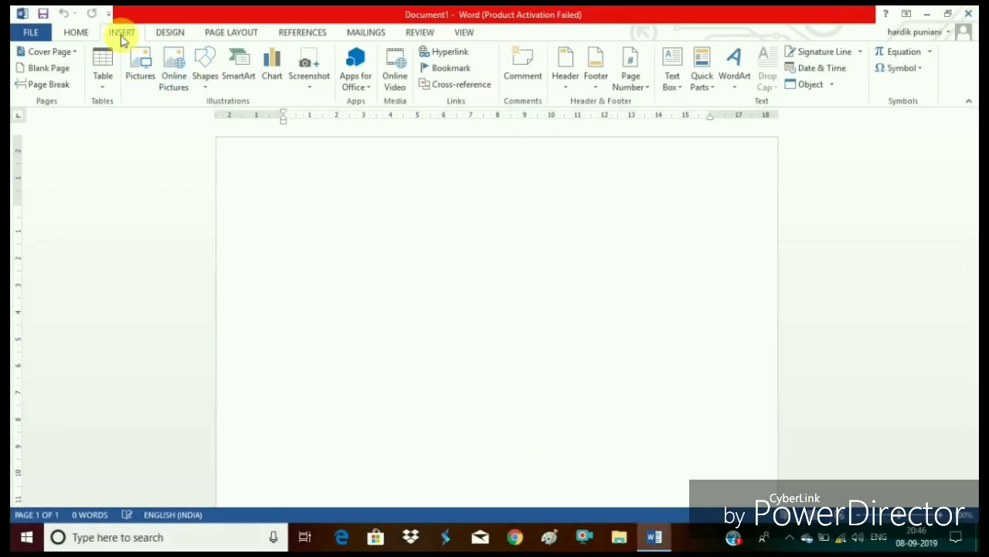
- Insert an empty 5x5 table from the table grid picker
{"action": "left_click", "coordinate": [102, 63]}
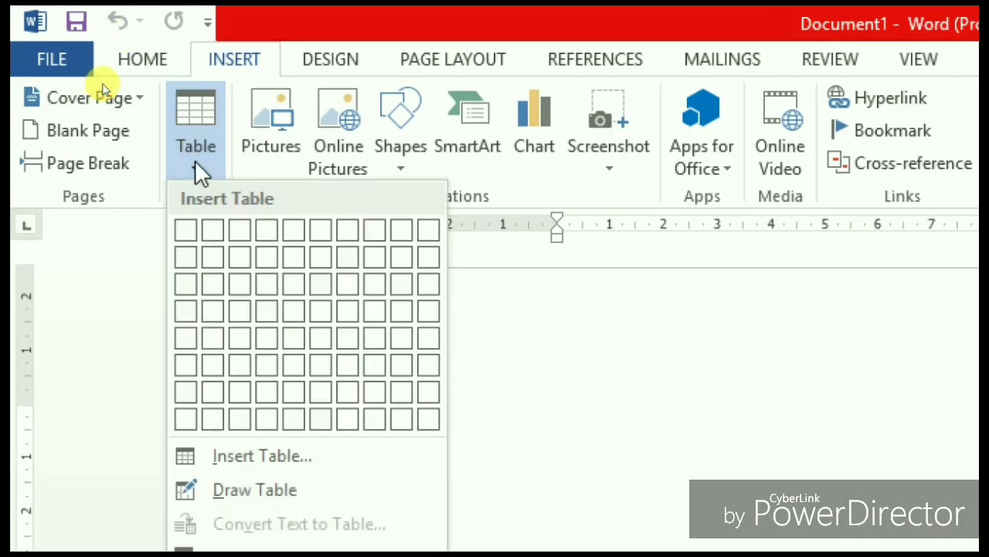
{"action": "mouse_move", "coordinate": [215, 229]}
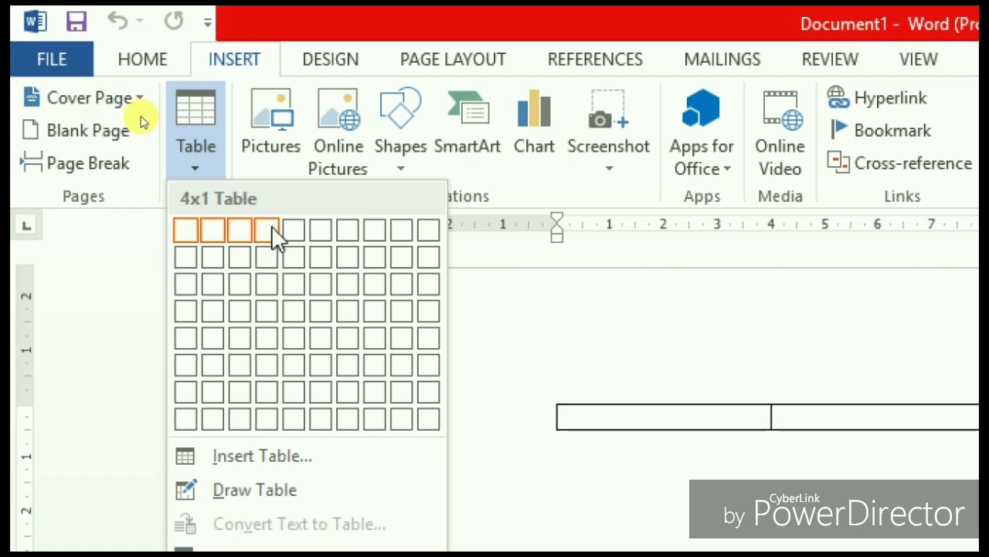
{"action": "mouse_move", "coordinate": [294, 281]}
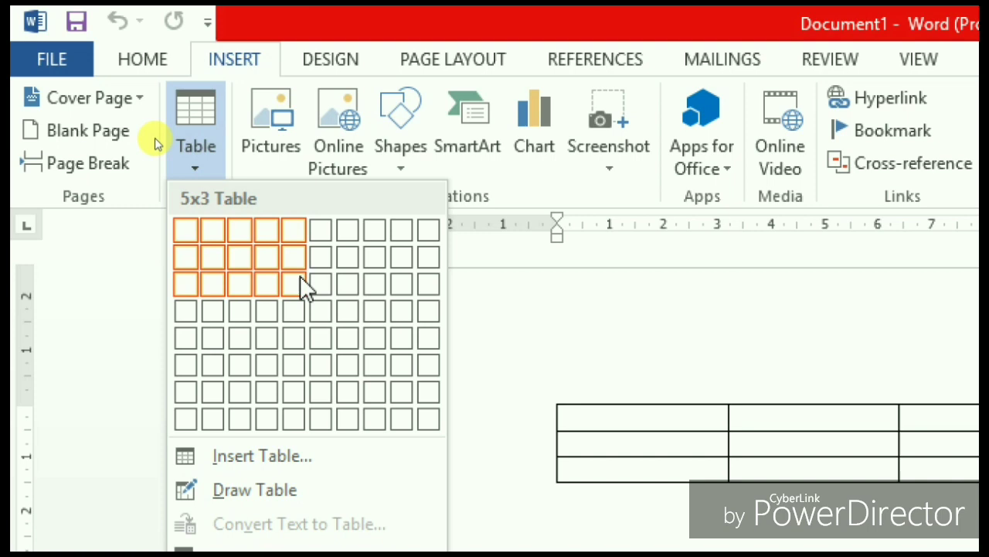
{"action": "mouse_move", "coordinate": [302, 340]}
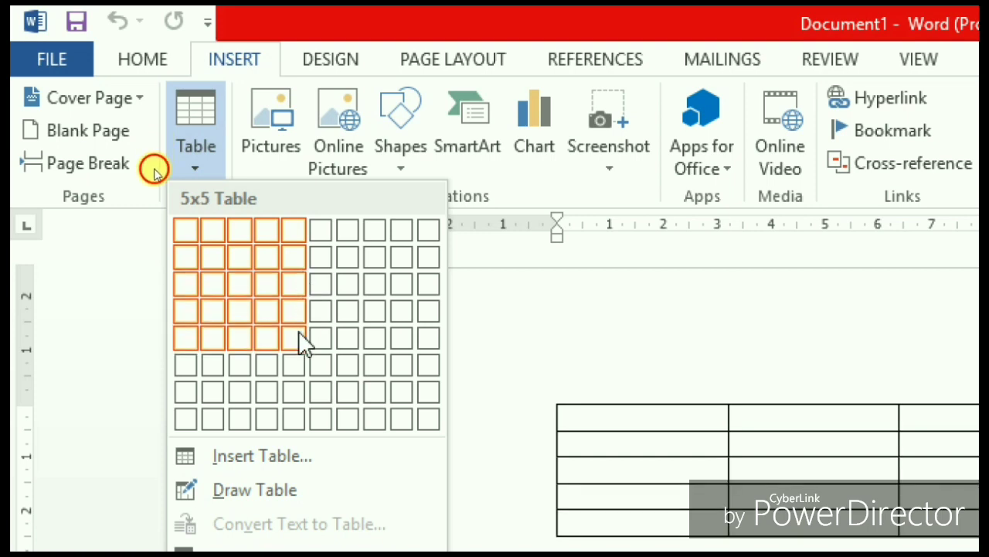
{"action": "left_click", "coordinate": [292, 339]}
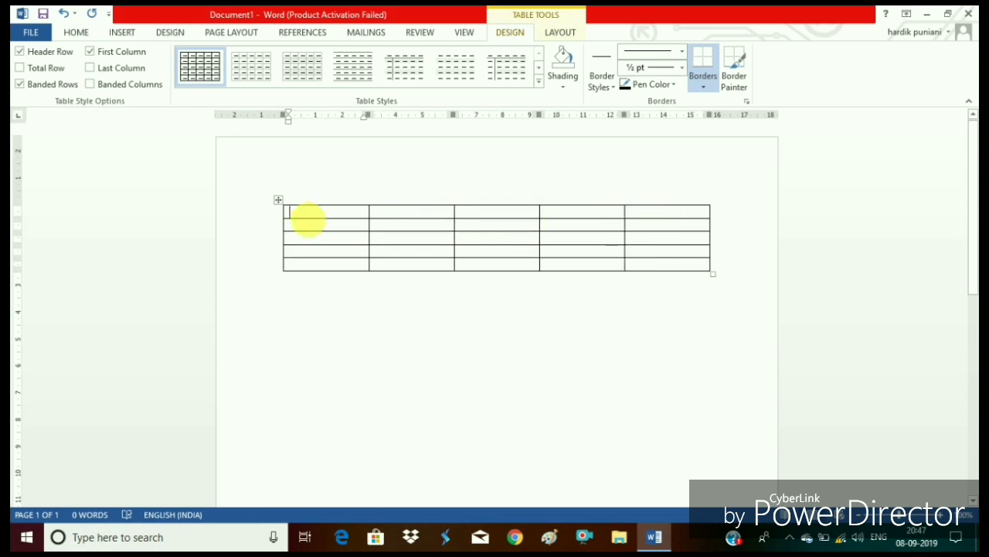
{"action": "mouse_move", "coordinate": [323, 266]}
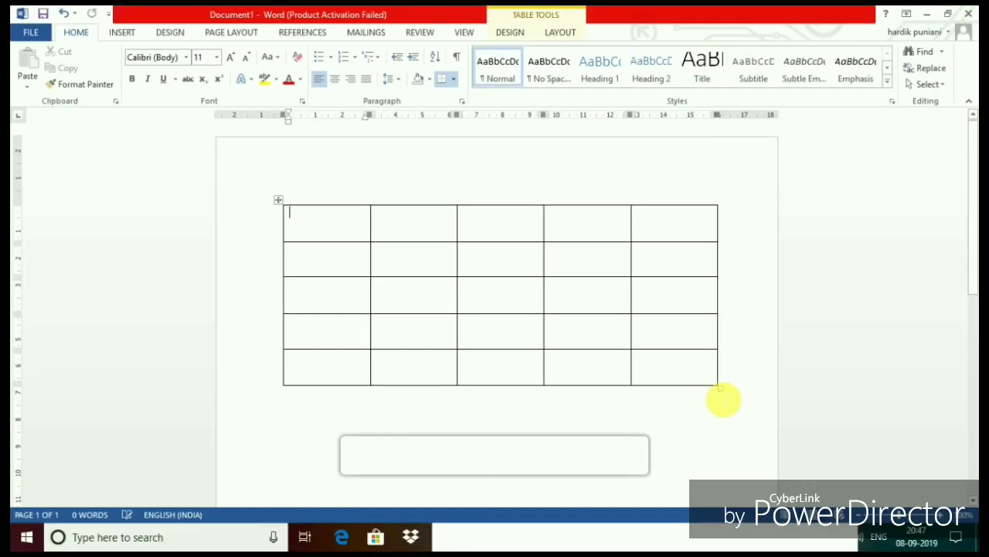
- Enlarge the table by its resize handle and apply the Algerian font, size 28, to it
{"action": "left_click_drag", "start_coordinate": [719, 390], "coordinate": [739, 476]}
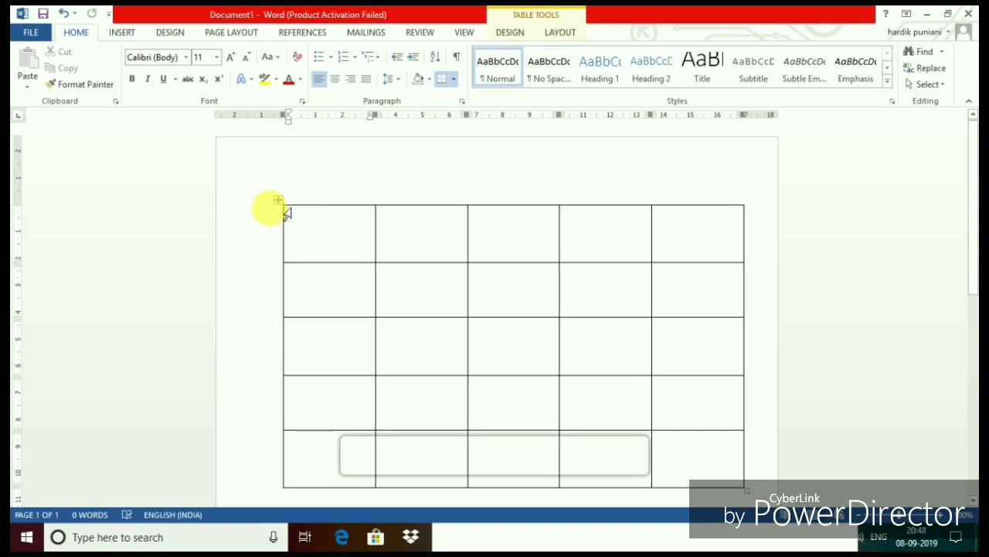
{"action": "left_click", "coordinate": [278, 201]}
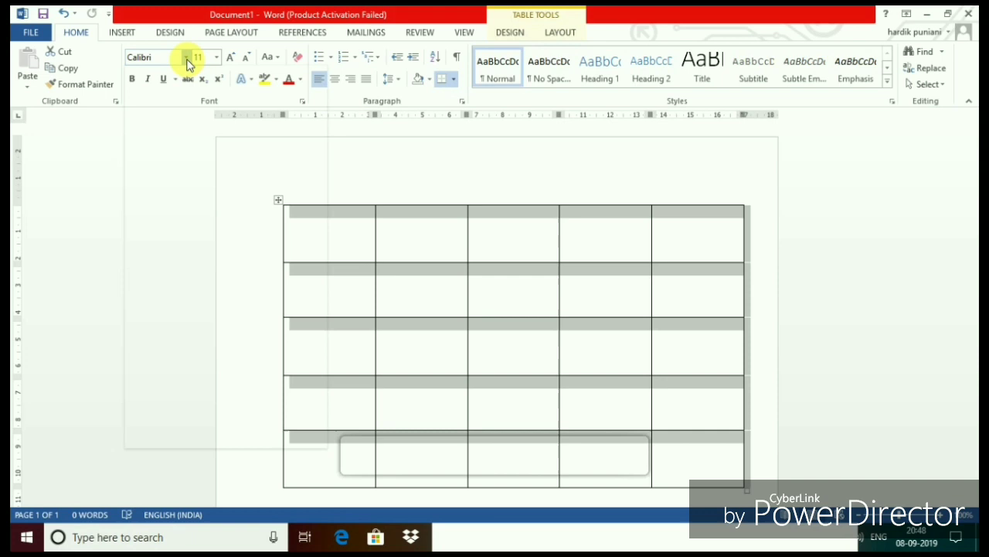
{"action": "left_click", "coordinate": [216, 56]}
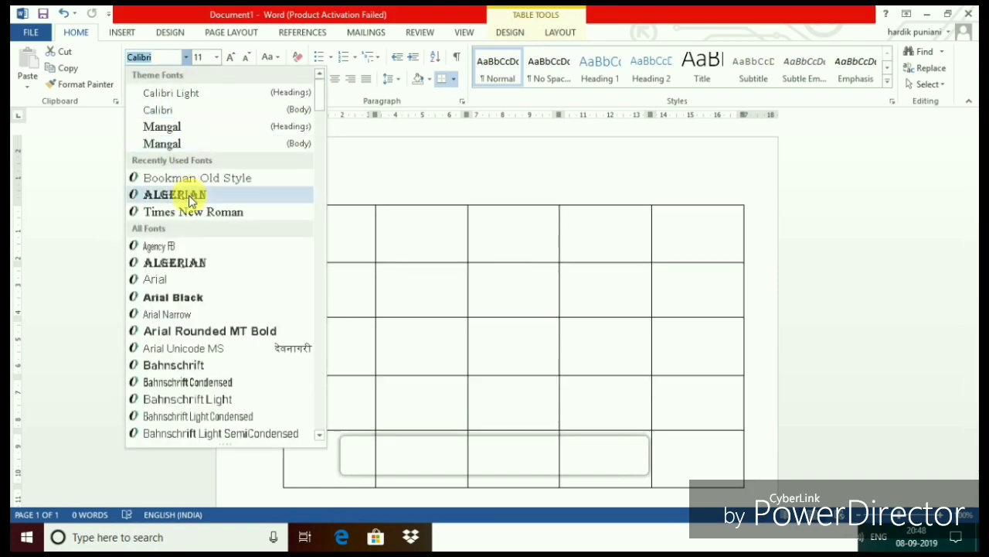
{"action": "left_click", "coordinate": [173, 194]}
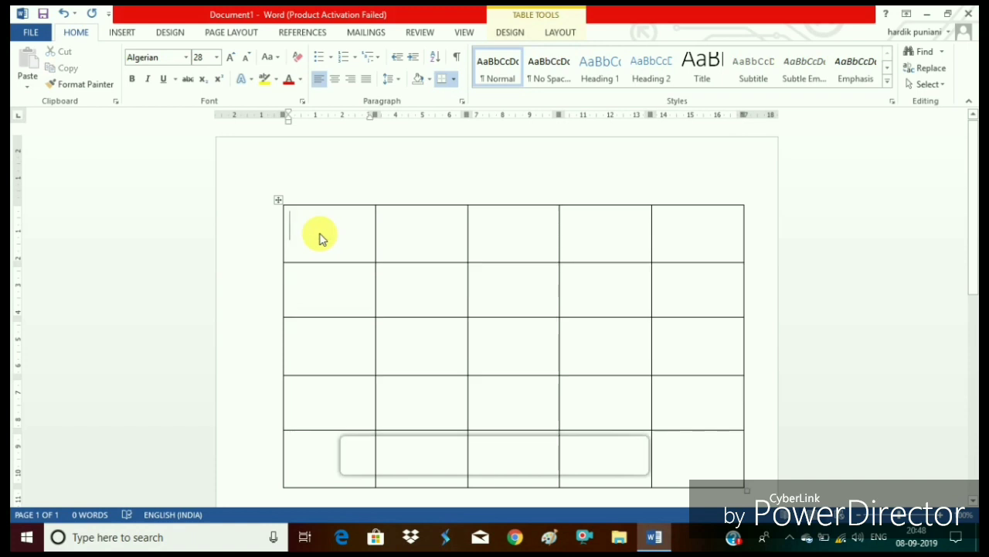
- Fill the header row with ROLL NO., CLASS, SECTION, NAME and MARKS
{"action": "type", "text": "R"}
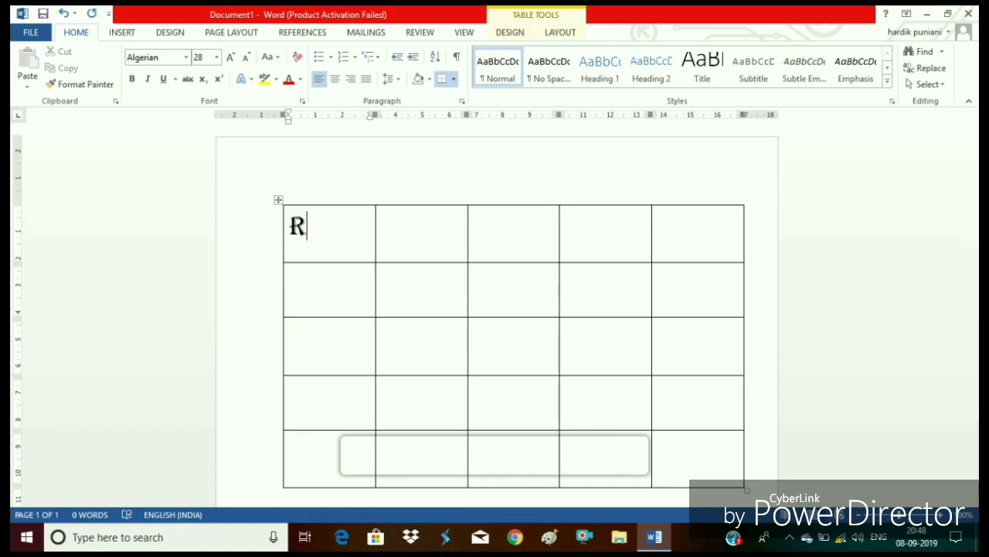
{"action": "type", "text": "OLL NO"}
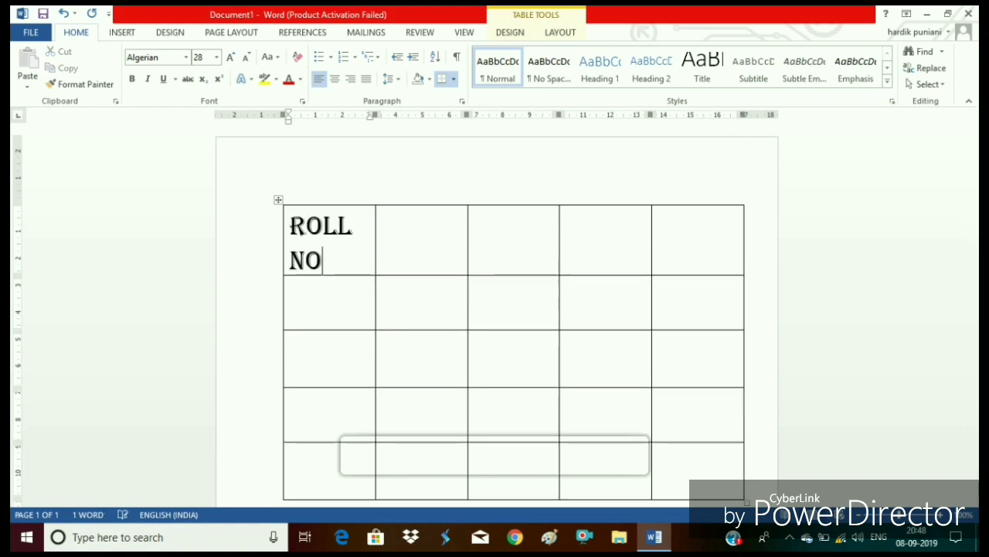
{"action": "type", "text": "C"}
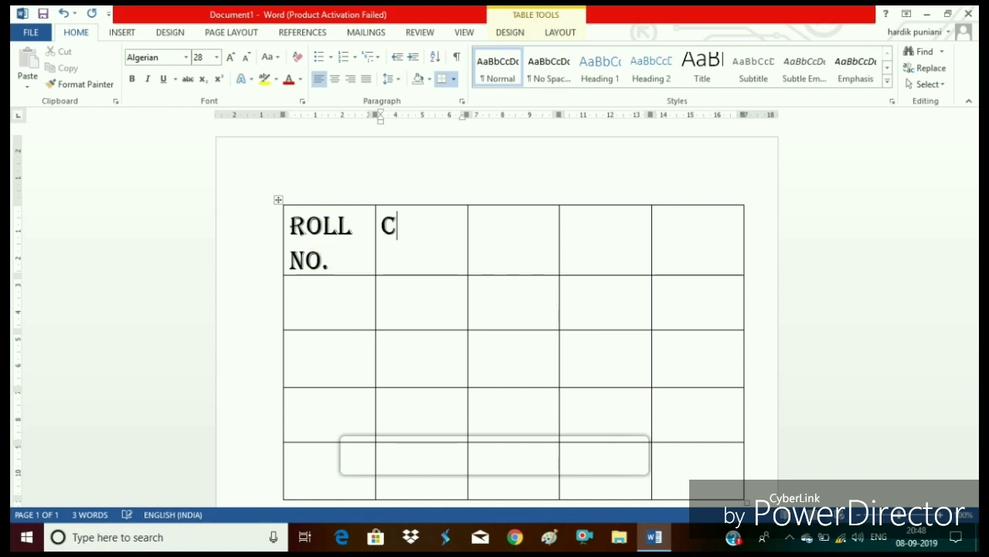
{"action": "type", "text": "LASS SECTION"}
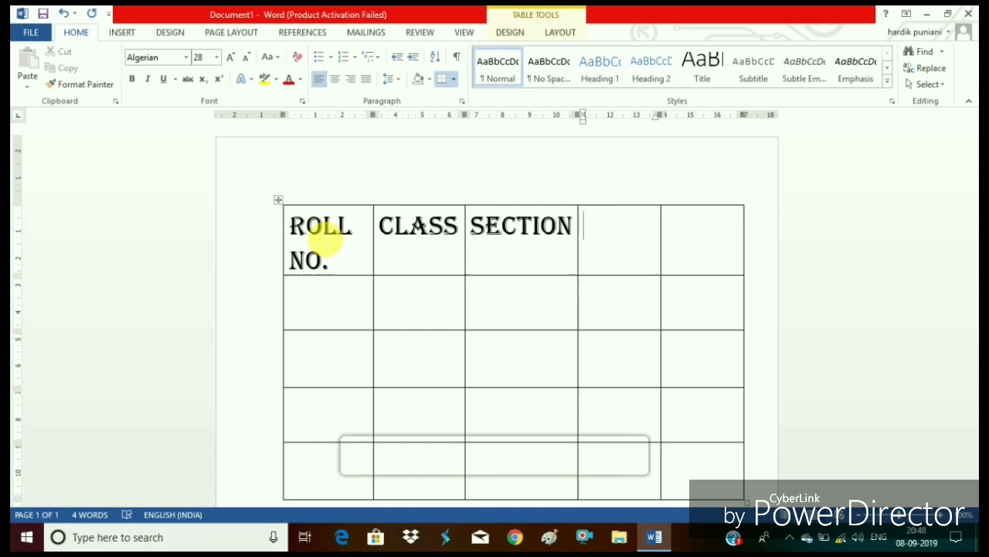
{"action": "type", "text": "NAME\tMAR"}
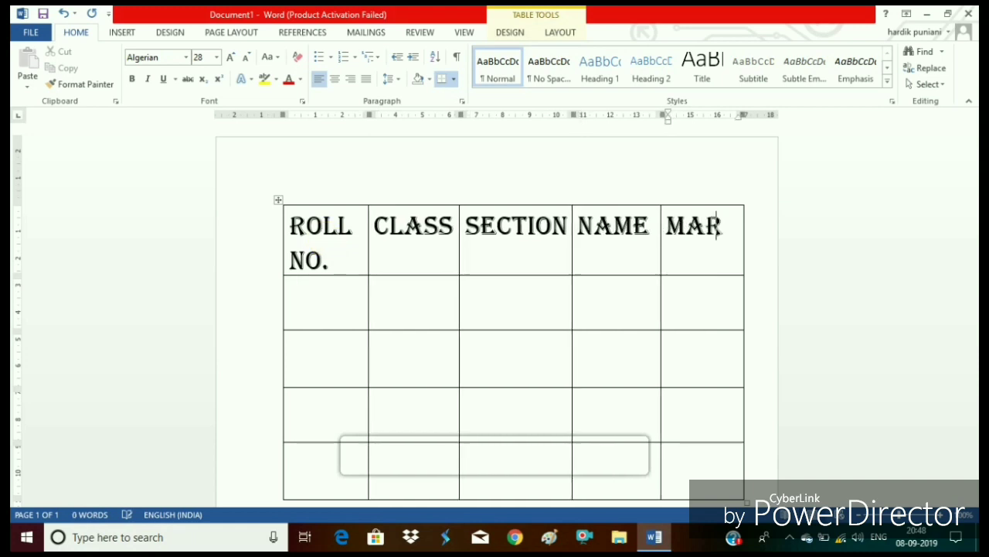
{"action": "type", "text": "KS"}
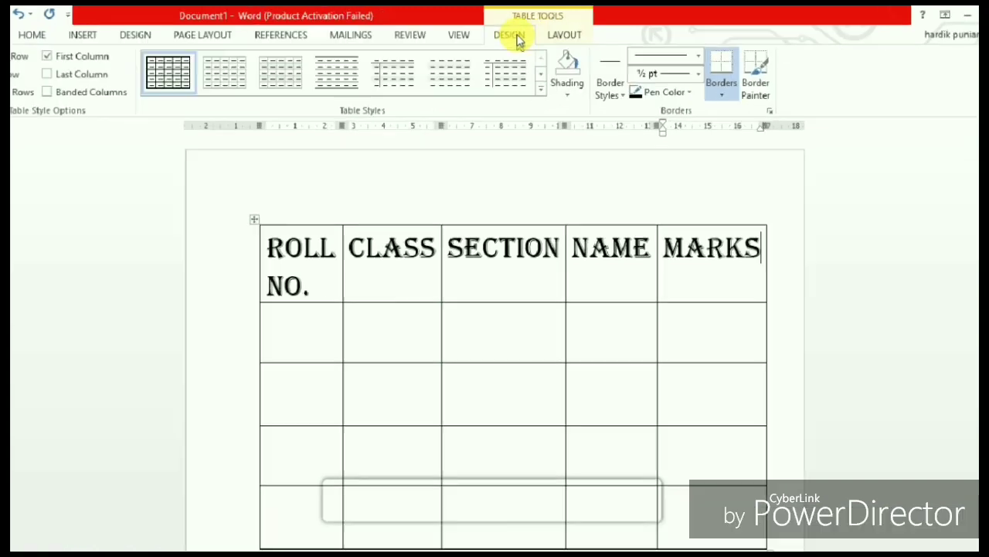
- Shade the MARKS heading cell yellow via the table design options
{"action": "left_click", "coordinate": [566, 74]}
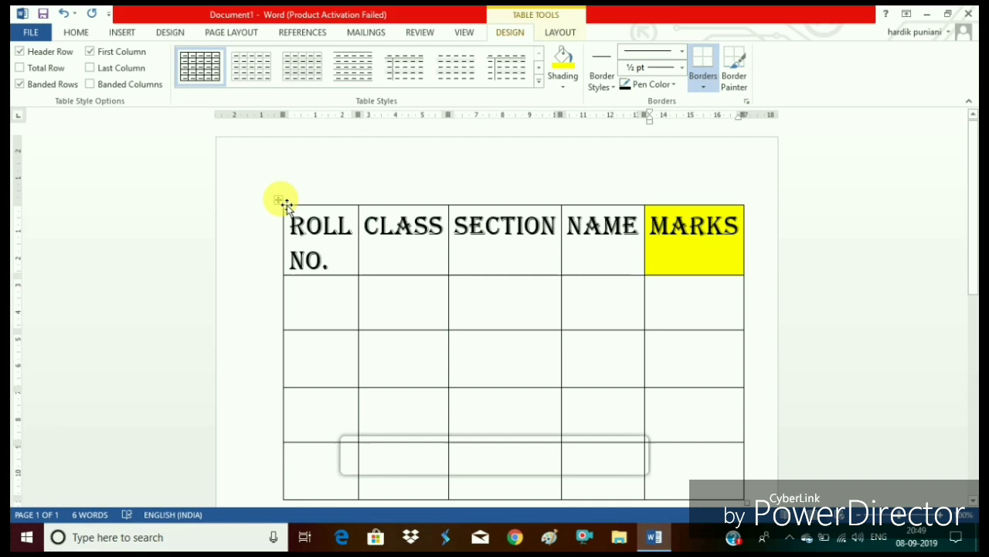
{"action": "left_click", "coordinate": [562, 75]}
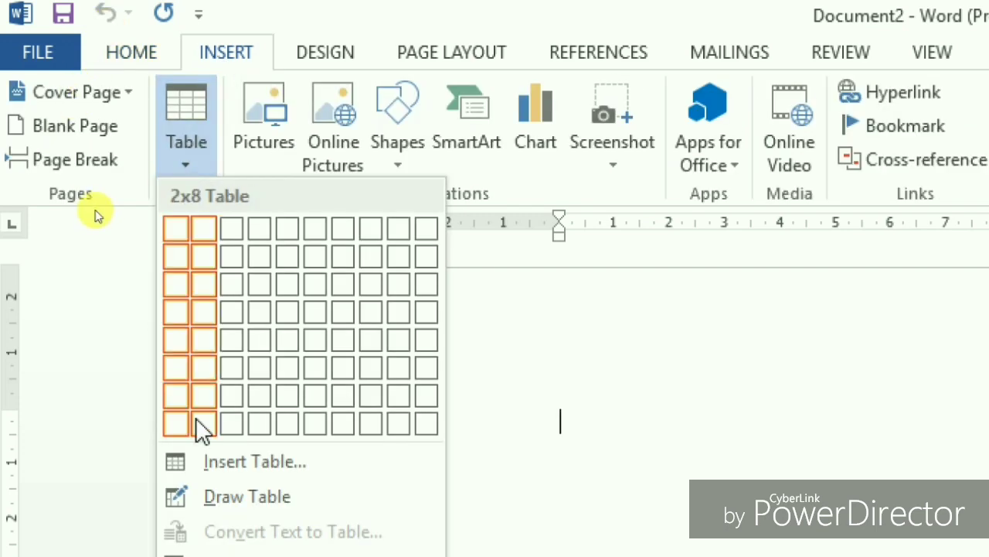
- Create a five-column, eight-row table through the Insert Table dialog
{"action": "left_click", "coordinate": [255, 461]}
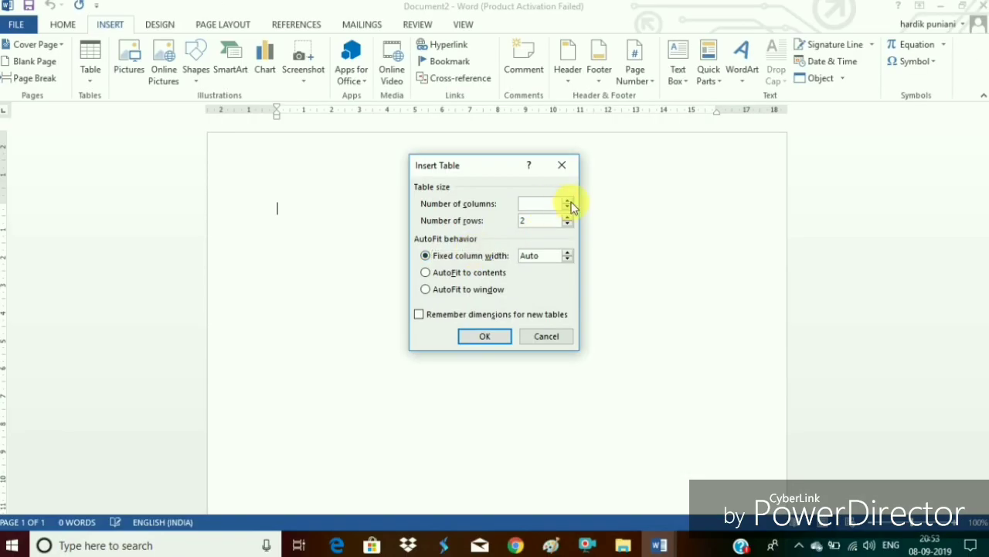
{"action": "left_click", "coordinate": [568, 201]}
{"action": "type", "text": "8"}
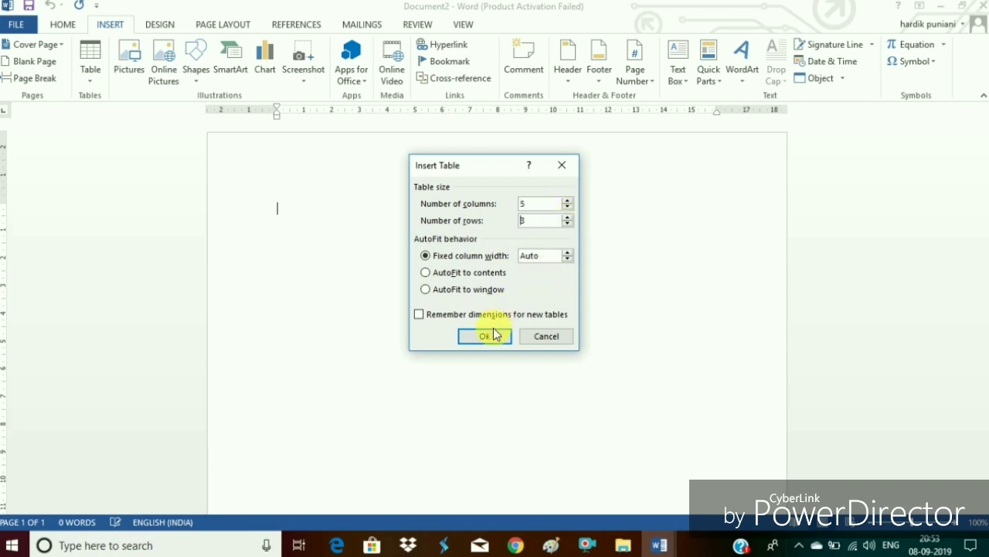
{"action": "left_click", "coordinate": [484, 335]}
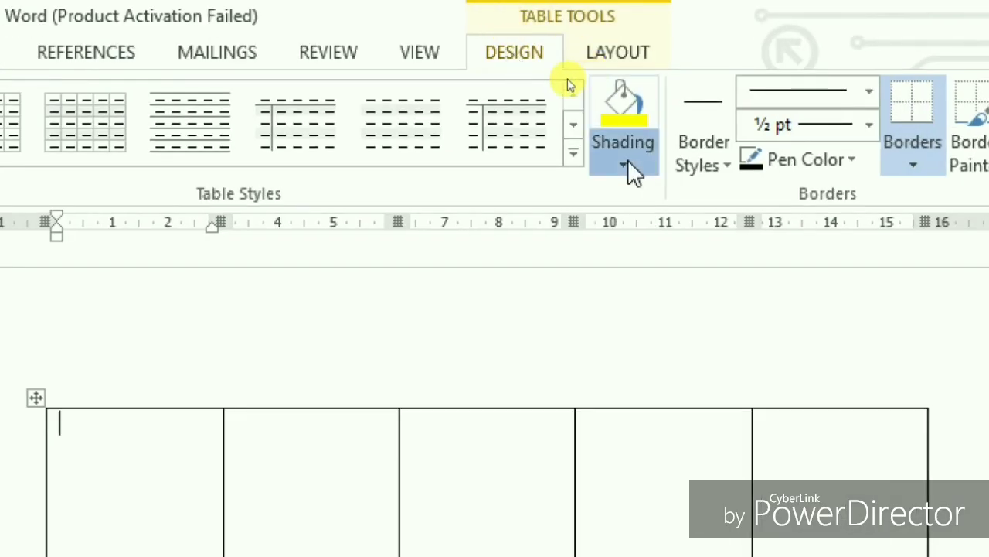
- Fill the new table's cells with red shading from Standard Colors
{"action": "left_click", "coordinate": [623, 105]}
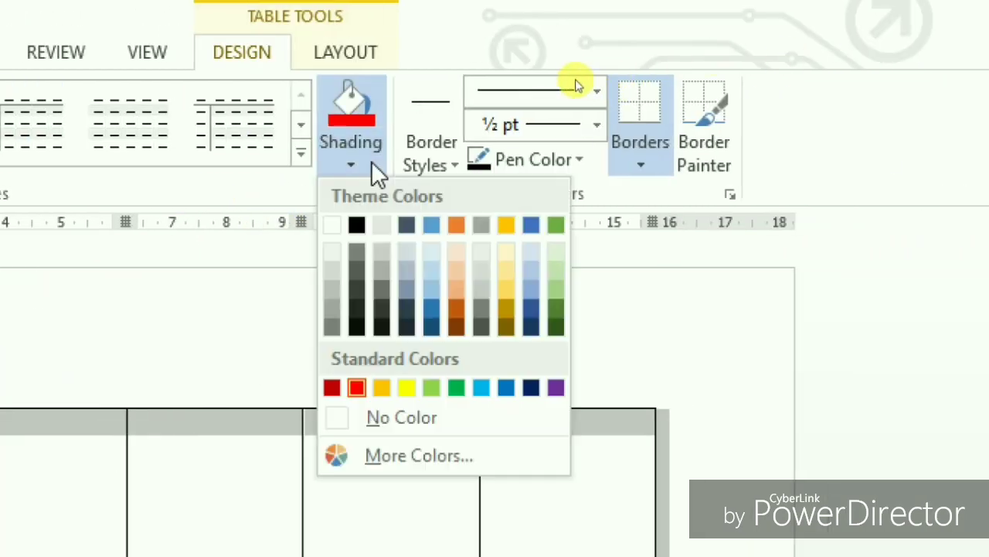
{"action": "left_click", "coordinate": [355, 386]}
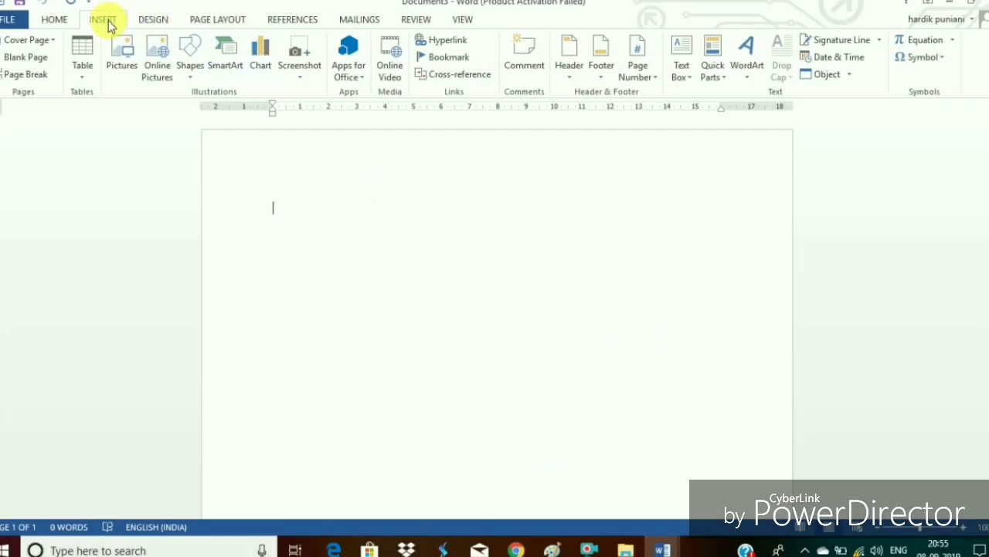
- Hand-draw a table outline with its rows and column dividers using Draw Table
{"action": "left_click", "coordinate": [82, 54]}
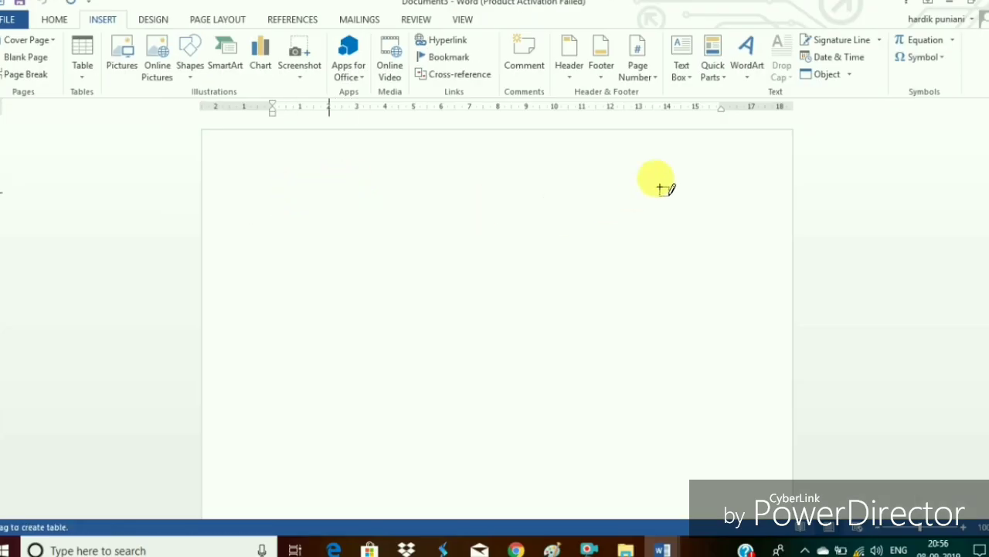
{"action": "left_click", "coordinate": [54, 19]}
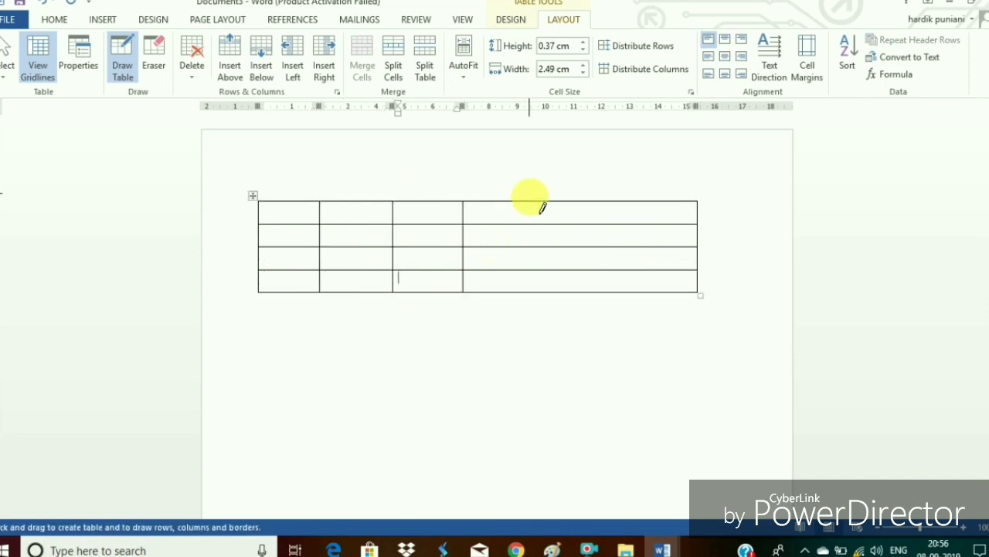
{"action": "left_click_drag", "start_coordinate": [529, 205], "coordinate": [529, 281]}
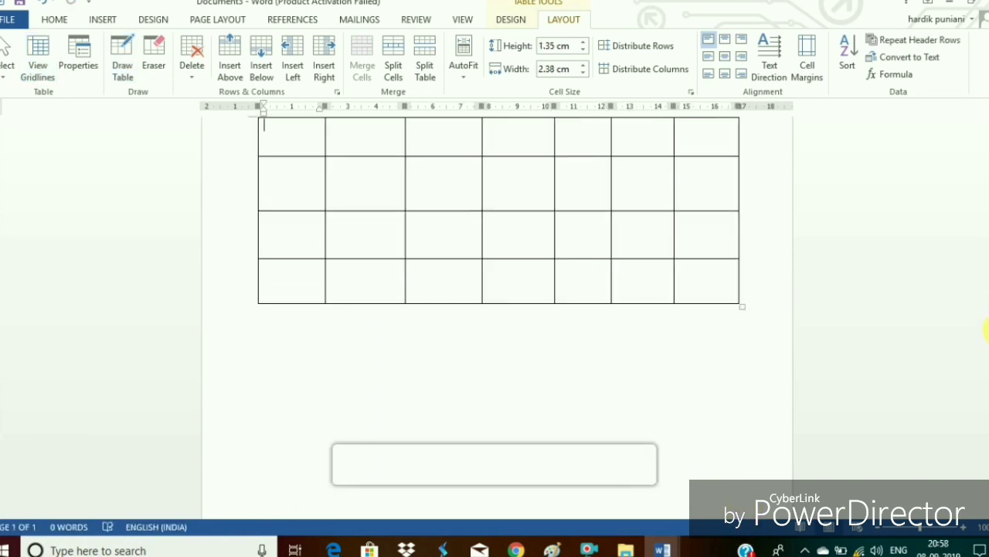
- Erase the stray partition line in the top row, leaving a clean seven-column grid
{"action": "left_click", "coordinate": [154, 50]}
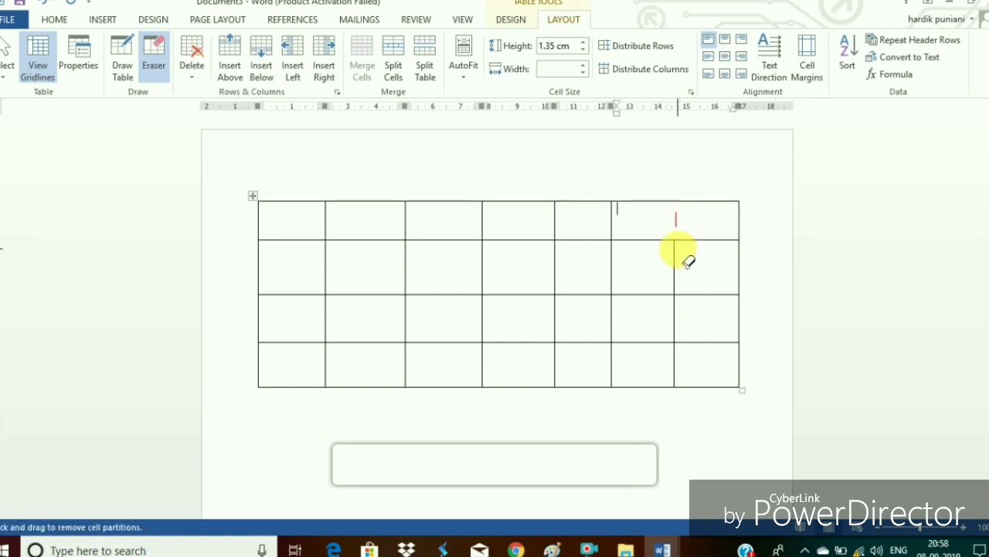
{"action": "left_click_drag", "start_coordinate": [677, 220], "coordinate": [714, 291]}
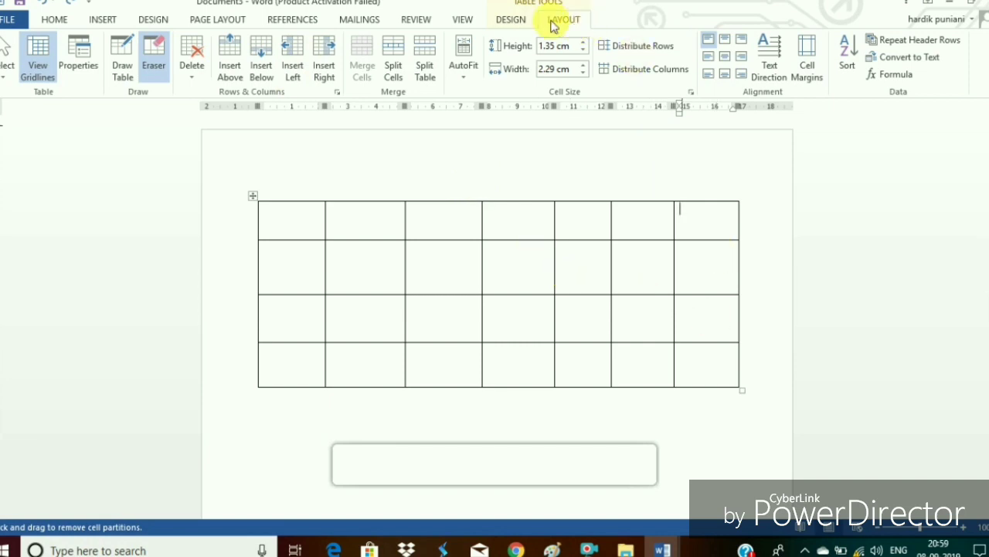
{"action": "left_click", "coordinate": [510, 19]}
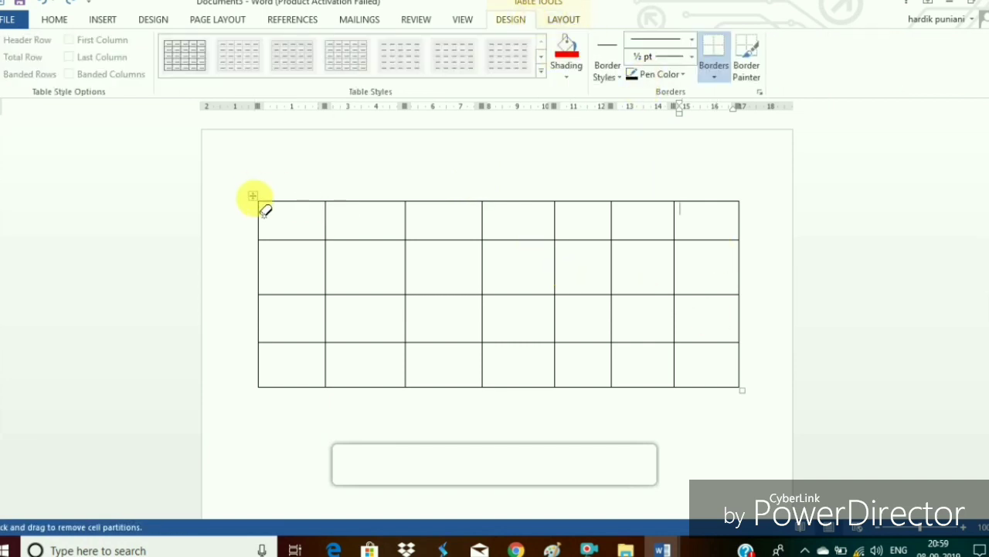
- Select the entire drawn table and fill it with blue shading
{"action": "left_click", "coordinate": [54, 19]}
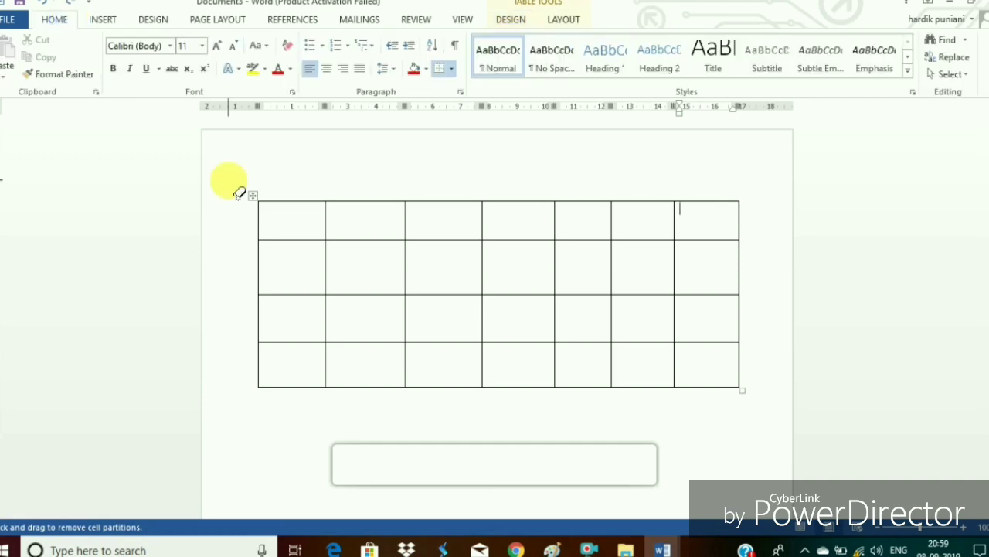
{"action": "left_click", "coordinate": [510, 19]}
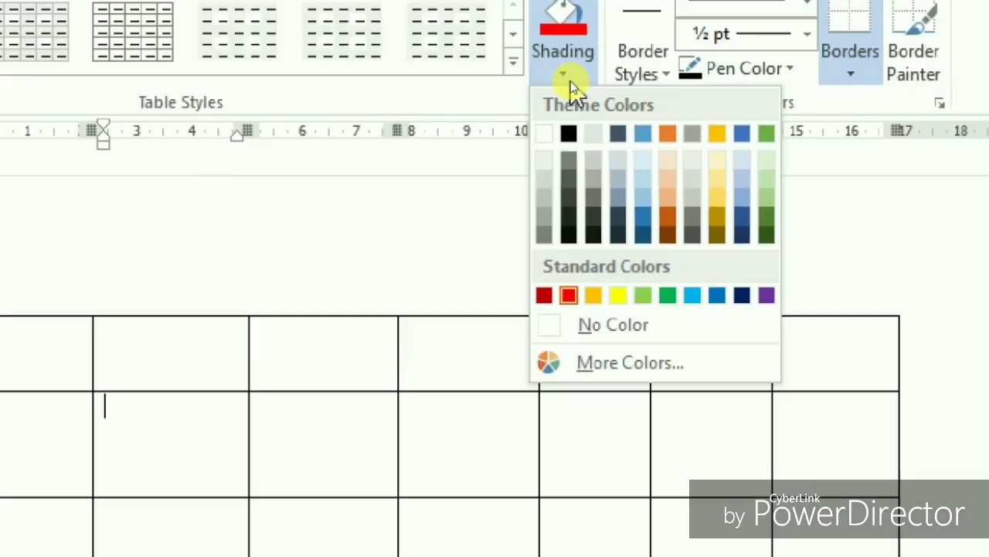
{"action": "left_click", "coordinate": [668, 300]}
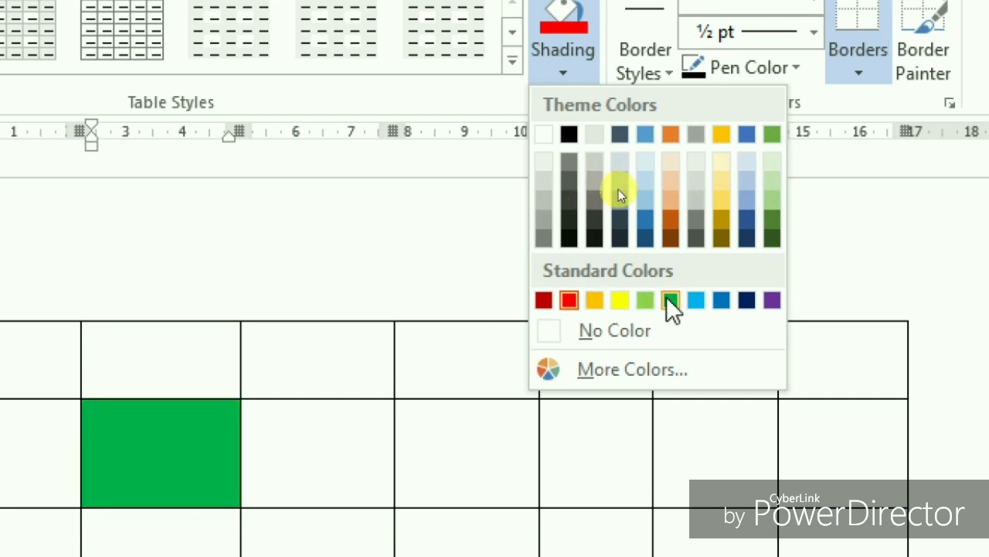
{"action": "left_click", "coordinate": [671, 300]}
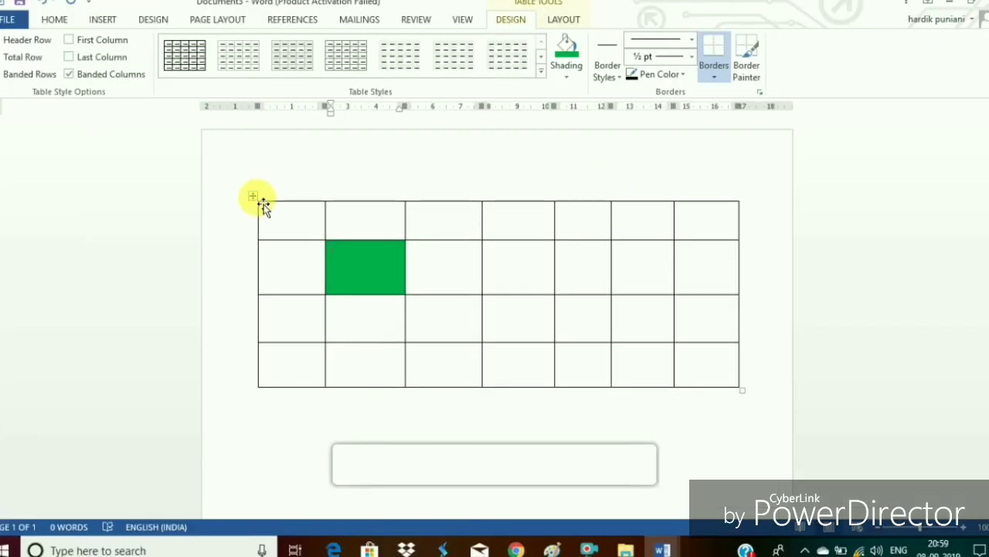
{"action": "left_click", "coordinate": [566, 56]}
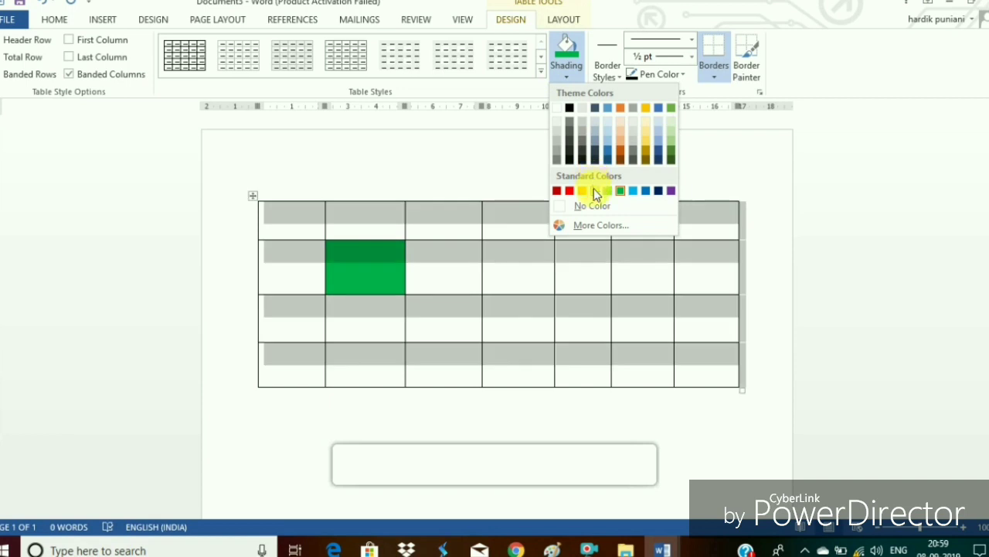
{"action": "left_click", "coordinate": [634, 190]}
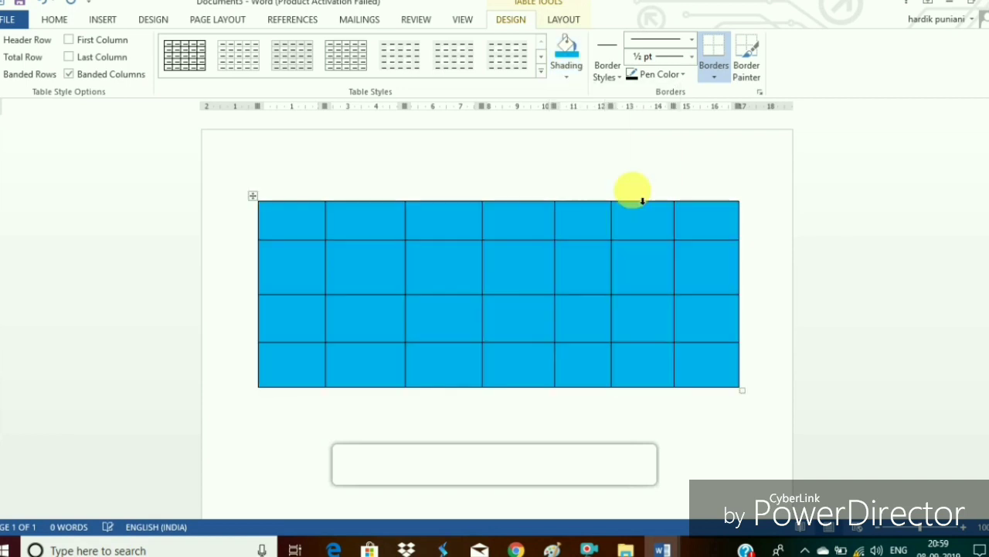
{"action": "left_click", "coordinate": [606, 58]}
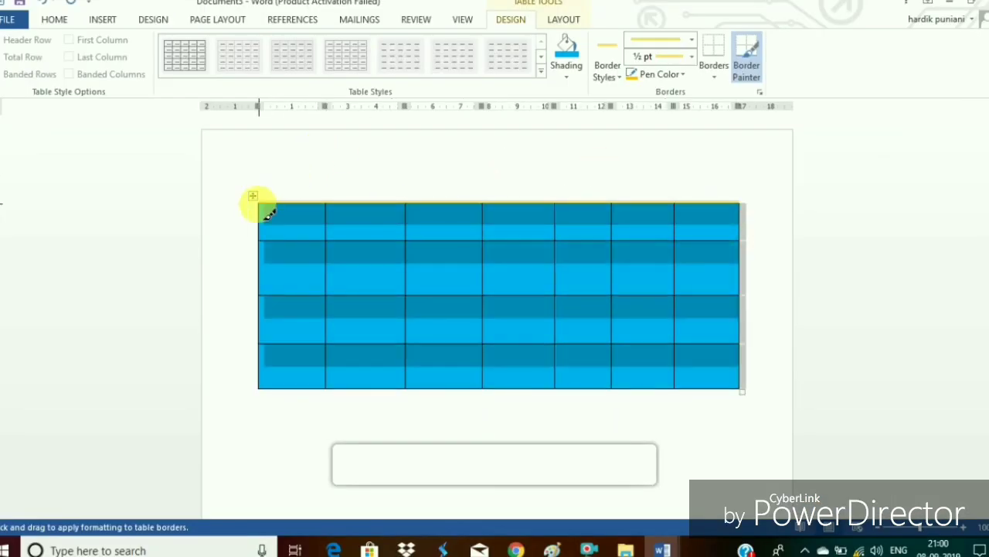
- Paint a thick 3 pt red border along the table's top edge with Border Painter
{"action": "left_click", "coordinate": [68, 74]}
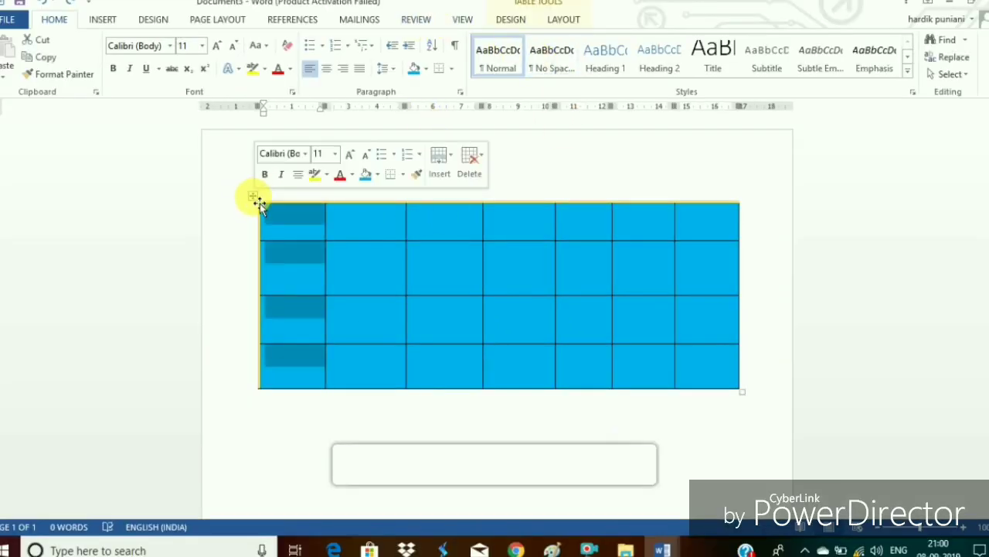
{"action": "left_click", "coordinate": [510, 19]}
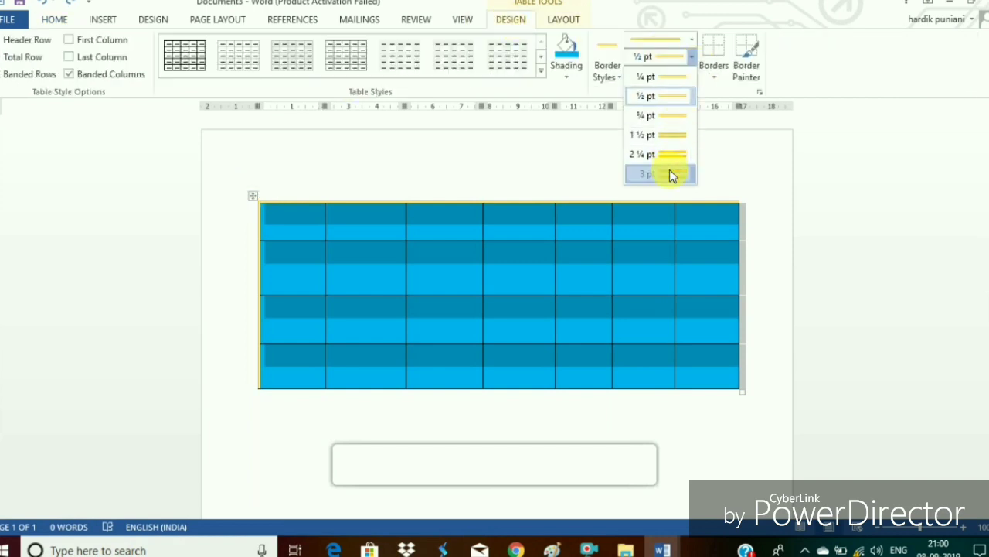
{"action": "left_click", "coordinate": [647, 173]}
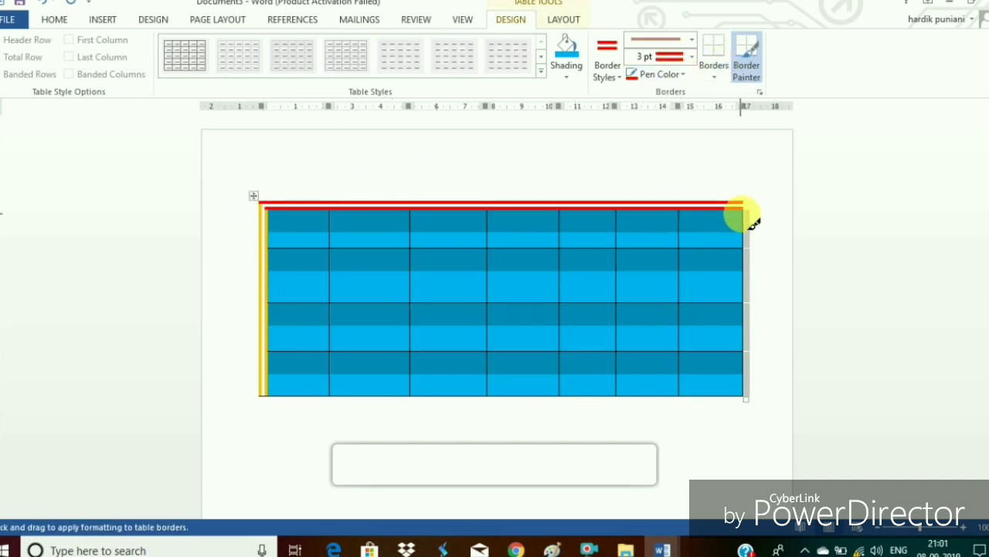
{"action": "left_click_drag", "start_coordinate": [745, 216], "coordinate": [266, 396]}
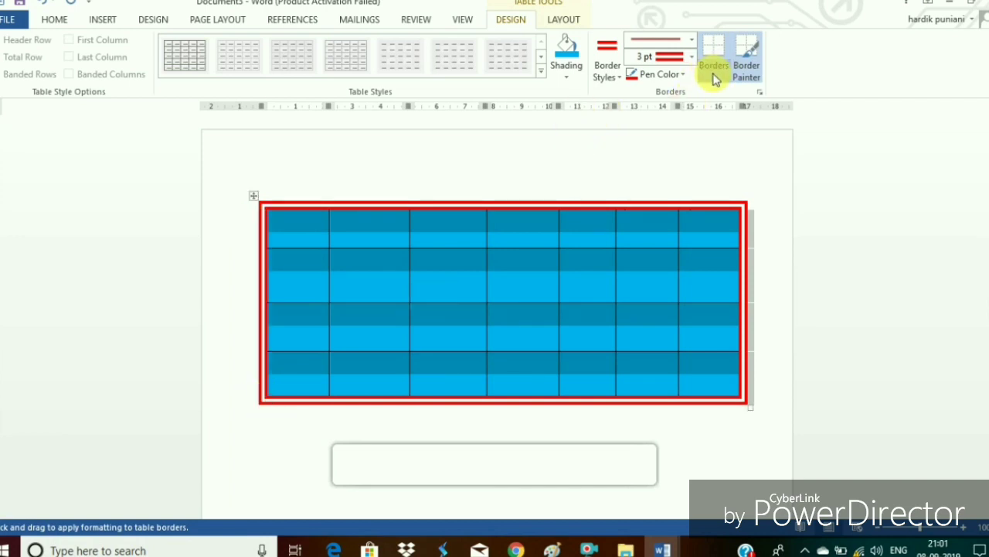
- Apply the 3 pt red border style to All Borders so every cell of the blue table is outlined
{"action": "left_click", "coordinate": [711, 65]}
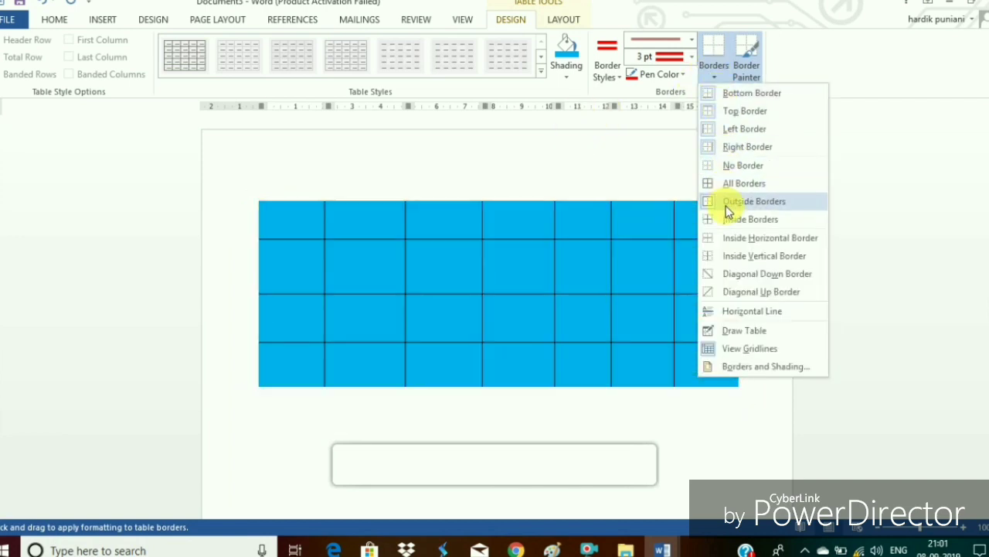
{"action": "left_click", "coordinate": [754, 201]}
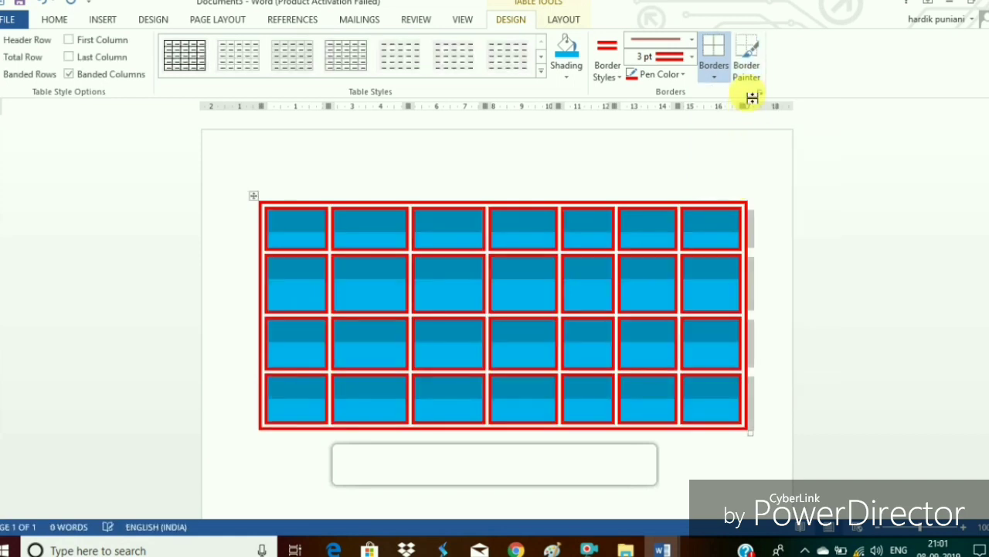
{"action": "left_click", "coordinate": [747, 59]}
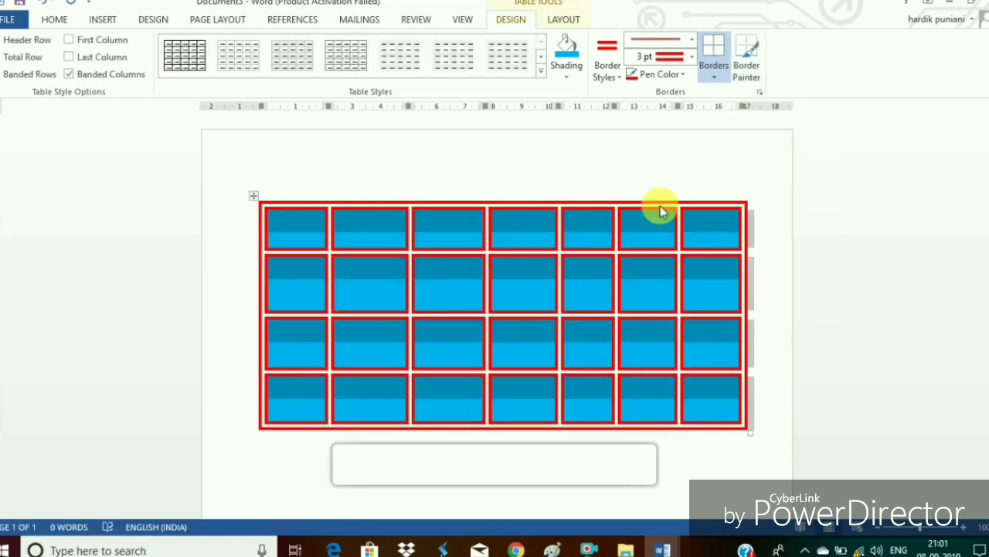
{"action": "left_click", "coordinate": [720, 56]}
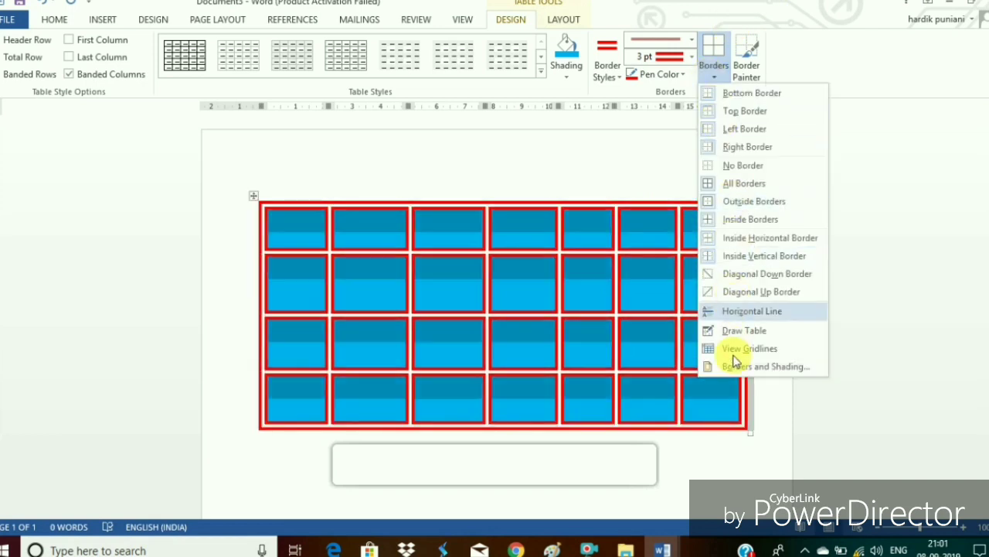